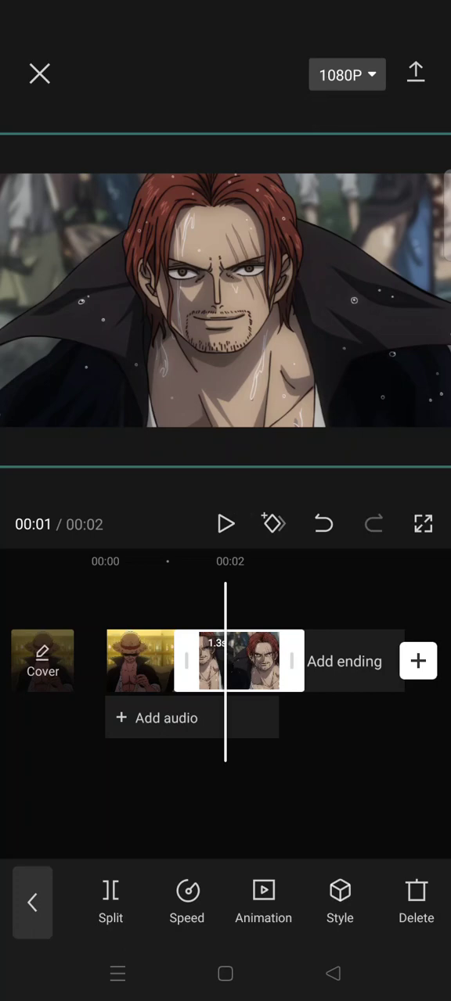
# Step: Pick a combo animation for the second clip, then select the first and red-haired clips
pyautogui.click(263, 899)
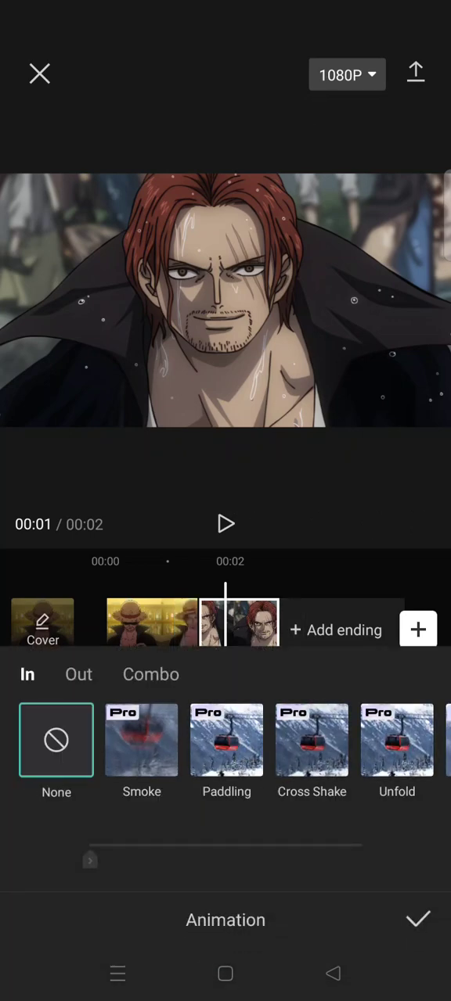
pyautogui.click(150, 674)
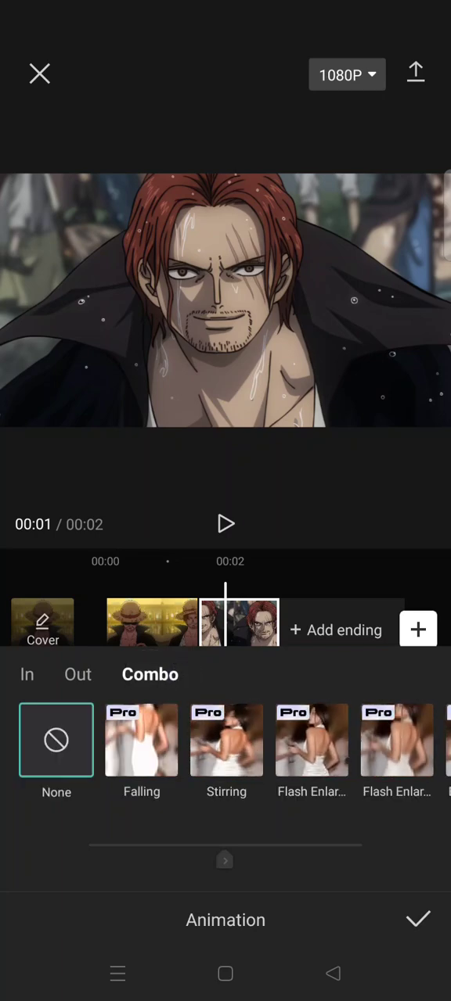
pyautogui.hscroll(-3)
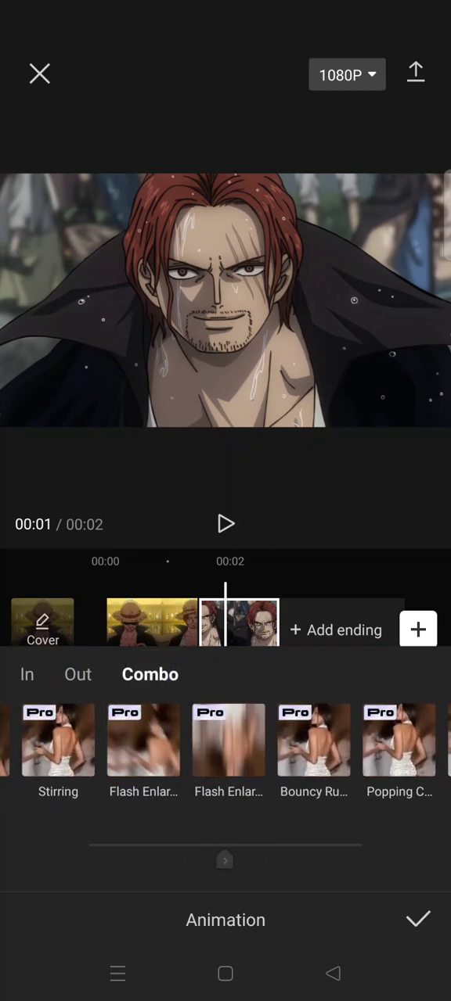
pyautogui.hscroll(-3)
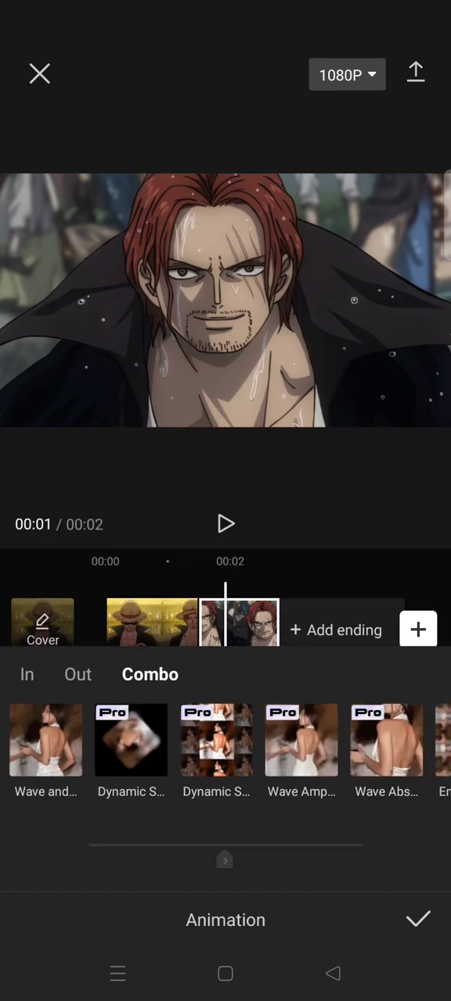
pyautogui.hscroll(-3)
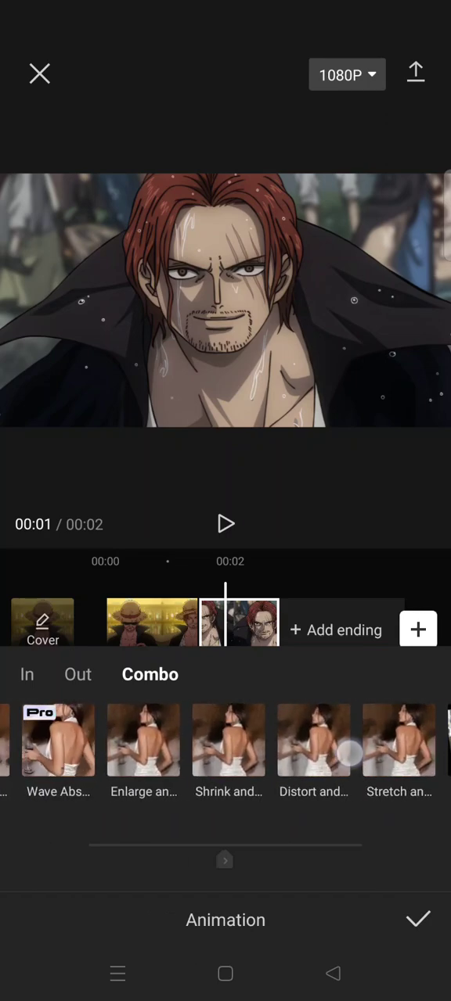
pyautogui.click(228, 740)
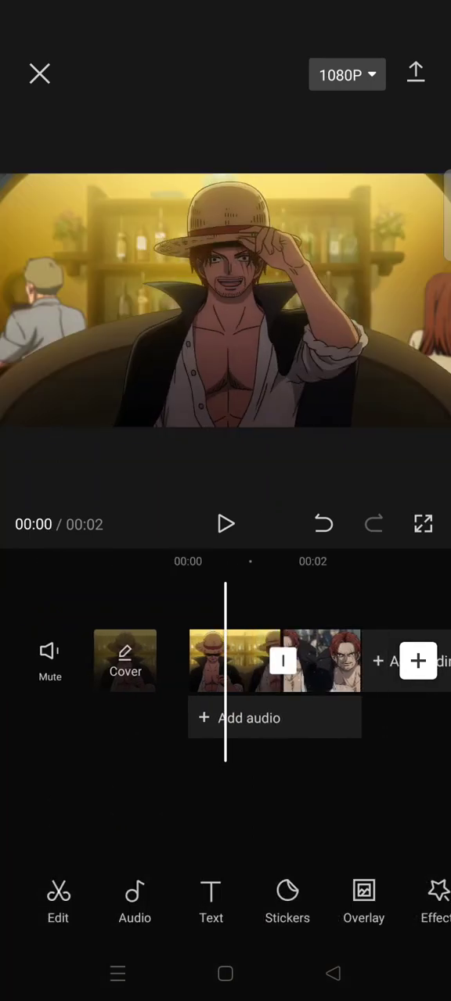
pyautogui.click(273, 661)
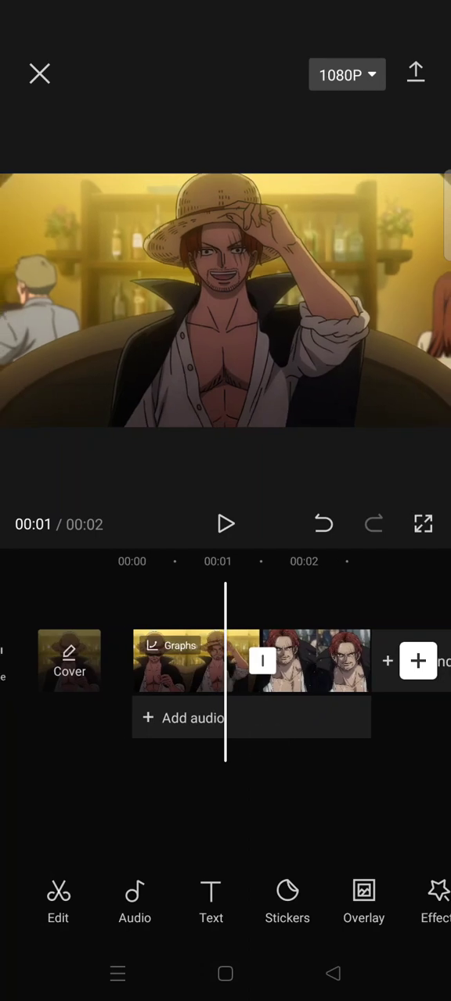
pyautogui.click(261, 661)
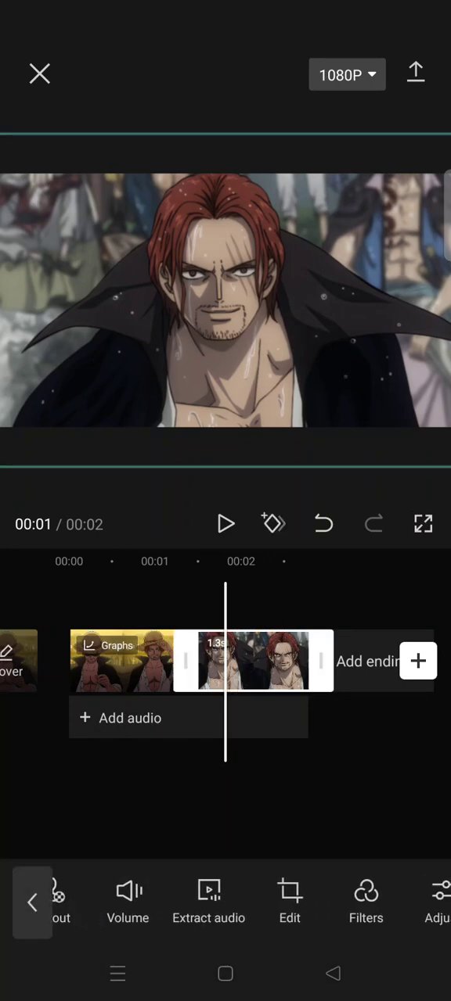
# Step: Scroll the timeline left toward the junction between the two clips
pyautogui.hscroll(-3)
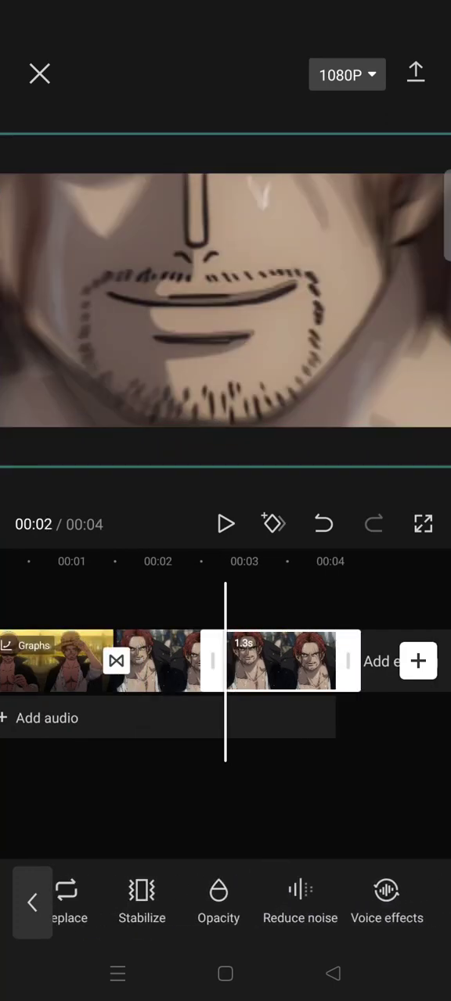
pyautogui.hscroll(-3)
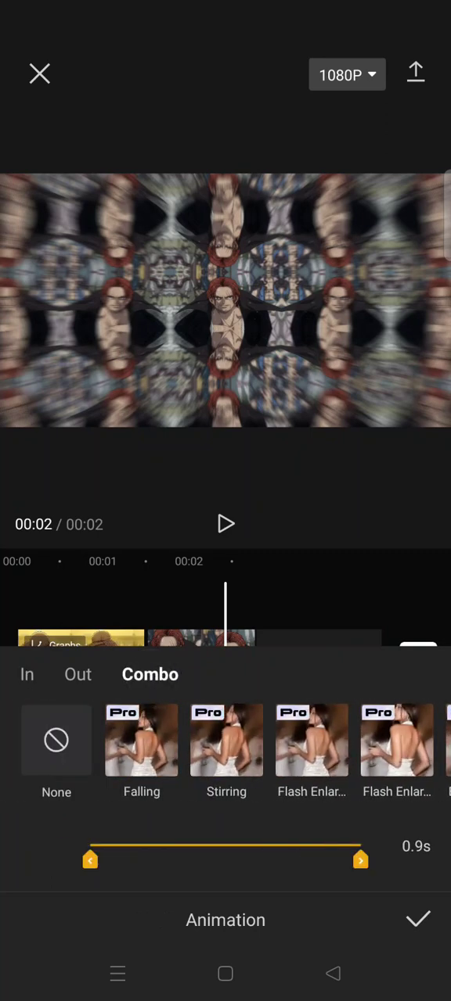
# Step: Clear the overlay's kaleidoscope combo, try a Fade Out exit, then revisit combos
pyautogui.click(56, 741)
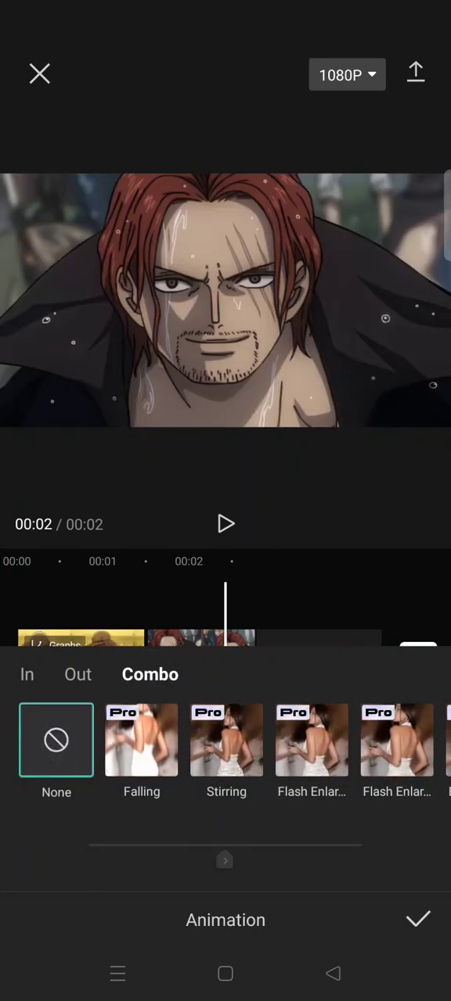
pyautogui.click(77, 674)
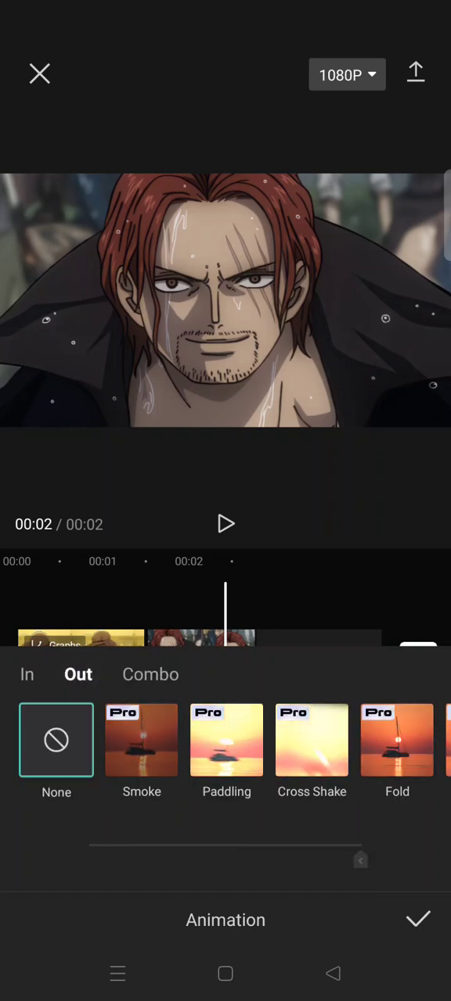
pyautogui.hscroll(-3)
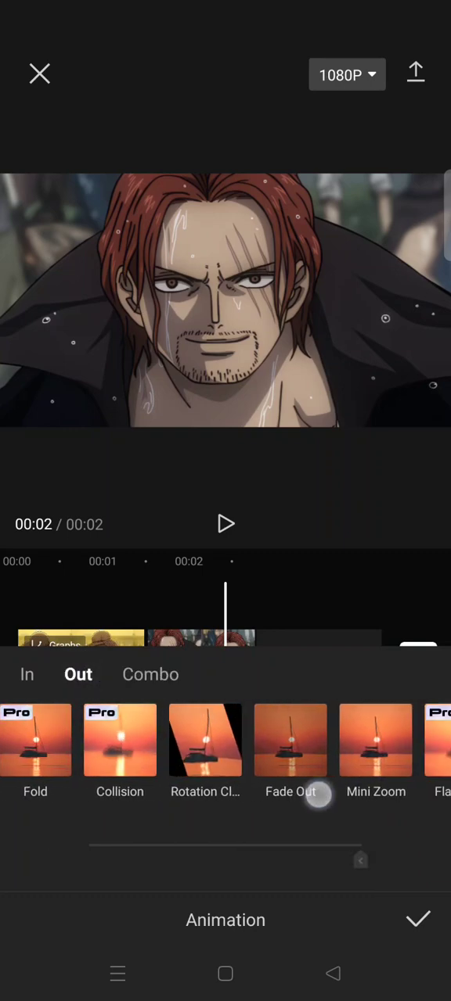
pyautogui.click(291, 740)
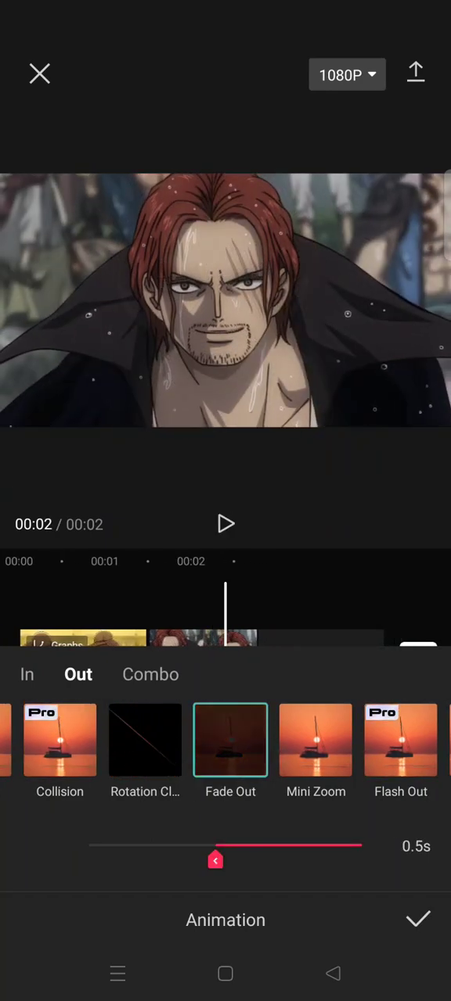
pyautogui.click(151, 674)
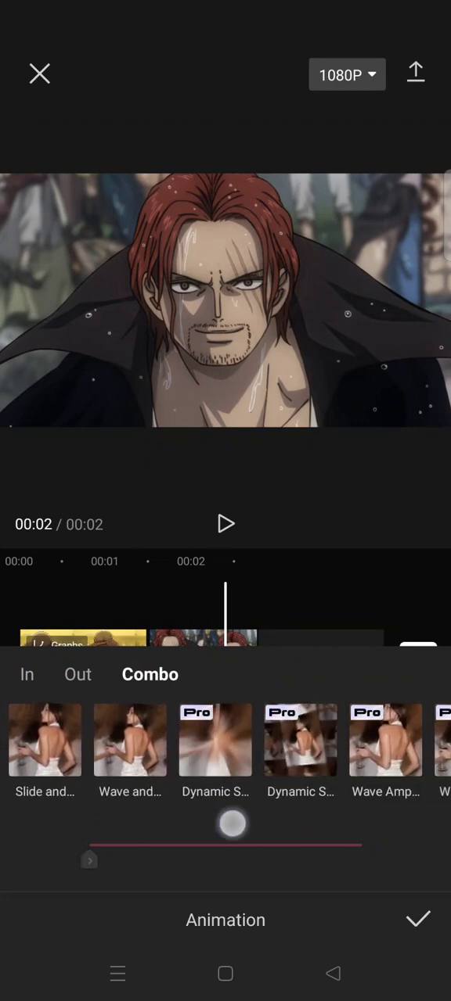
pyautogui.hscroll(-3)
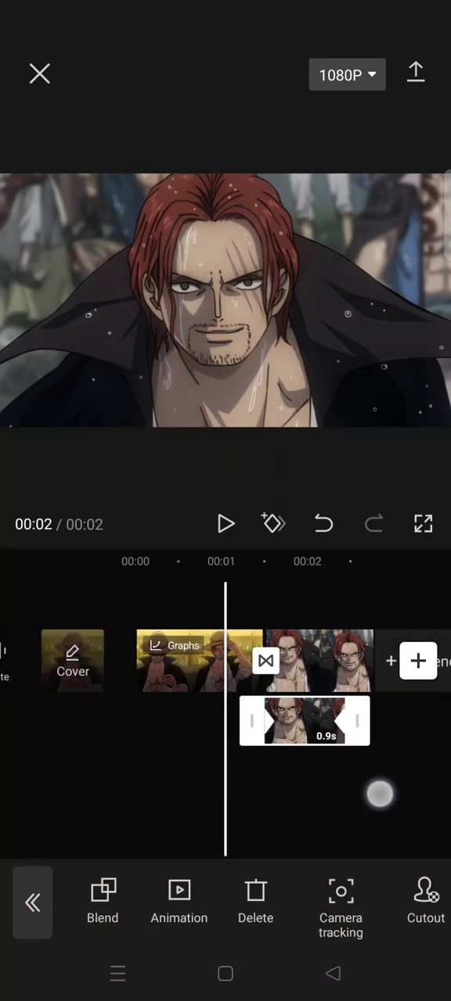
# Step: Apply a Nightclub video effect to the main video near the clip junction
pyautogui.click(225, 524)
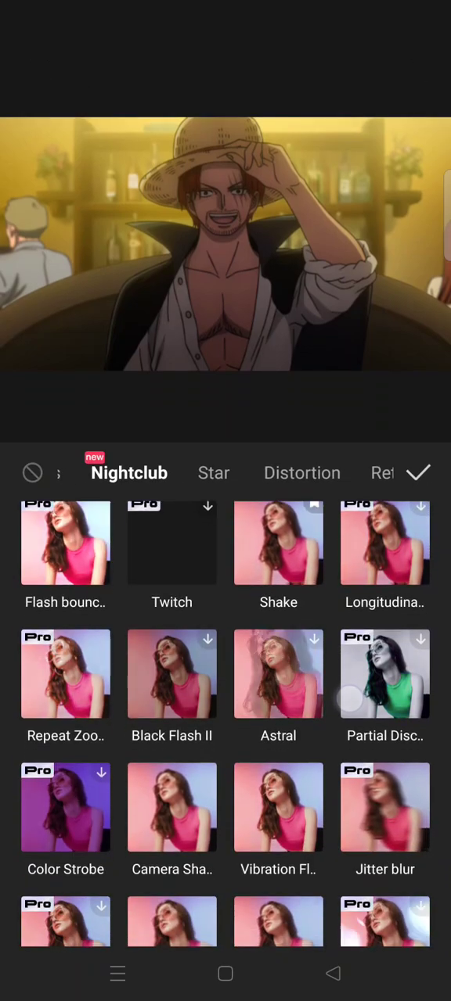
pyautogui.click(277, 543)
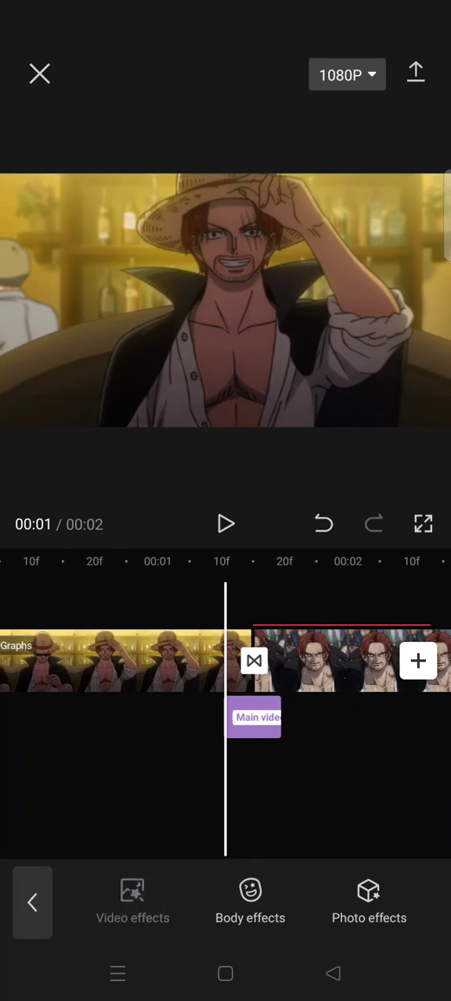
# Step: Browse the Nightclub video effects and apply another one, such as Astral
pyautogui.click(132, 904)
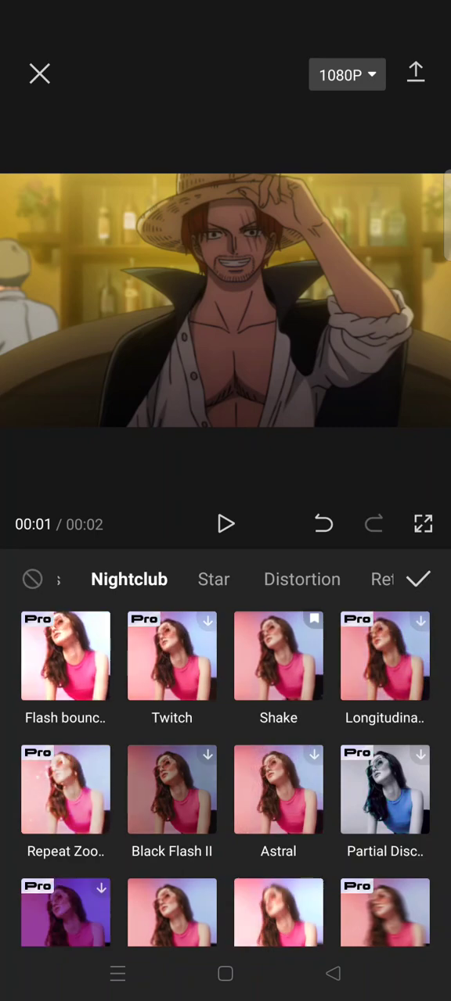
pyautogui.scroll(-3)
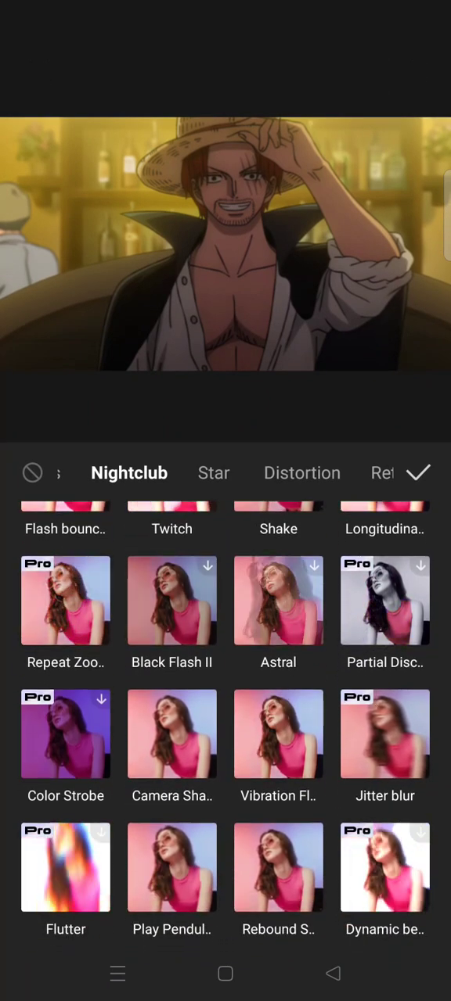
pyautogui.click(278, 600)
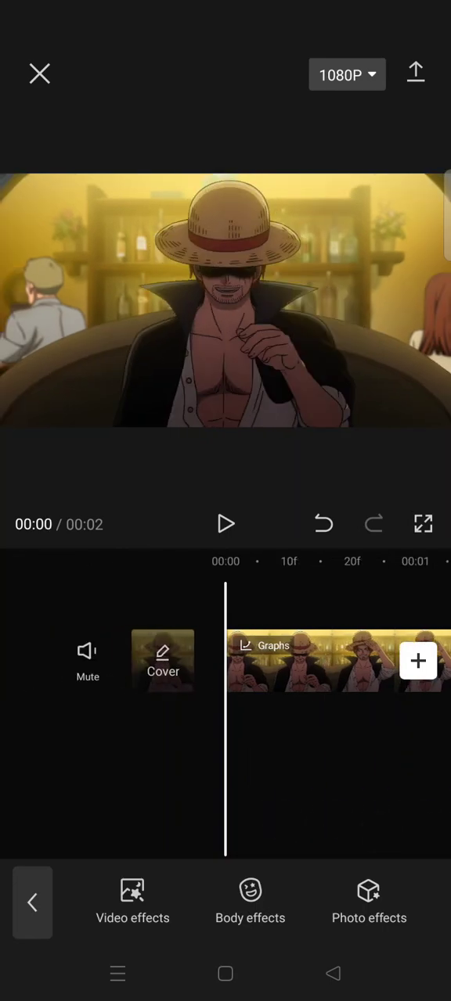
pyautogui.click(225, 524)
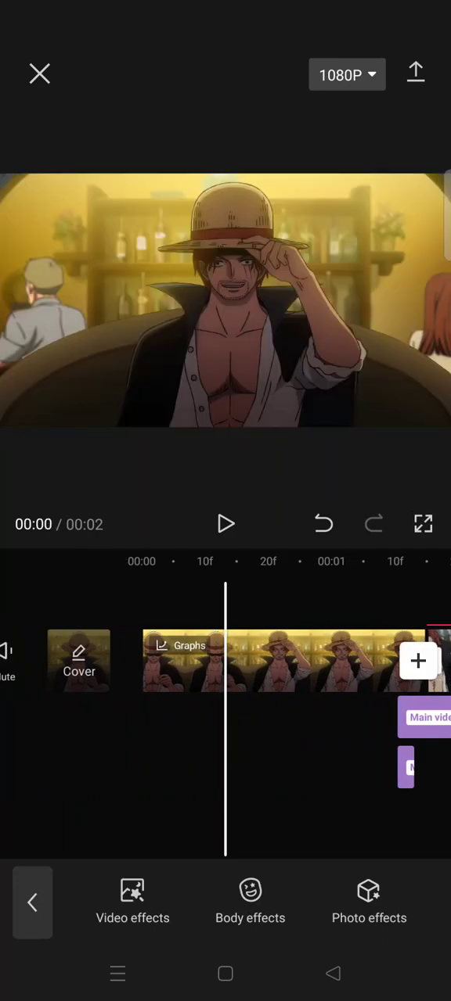
pyautogui.click(226, 524)
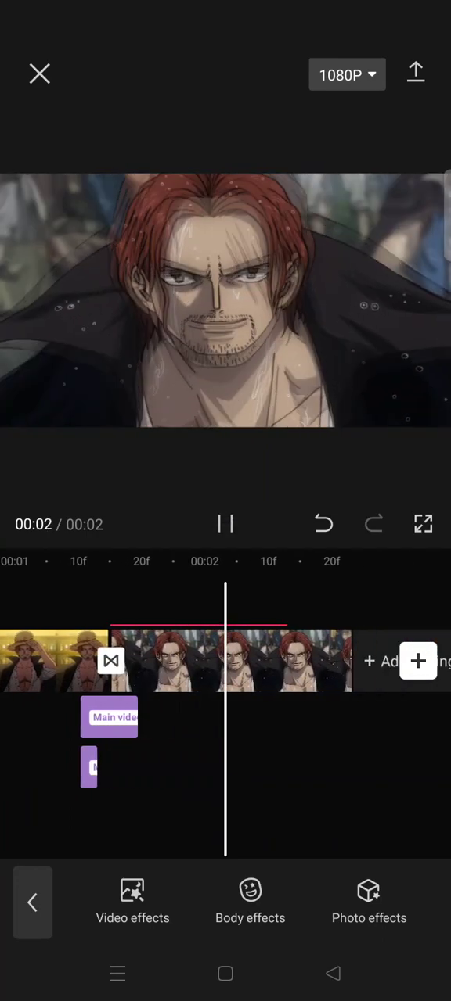